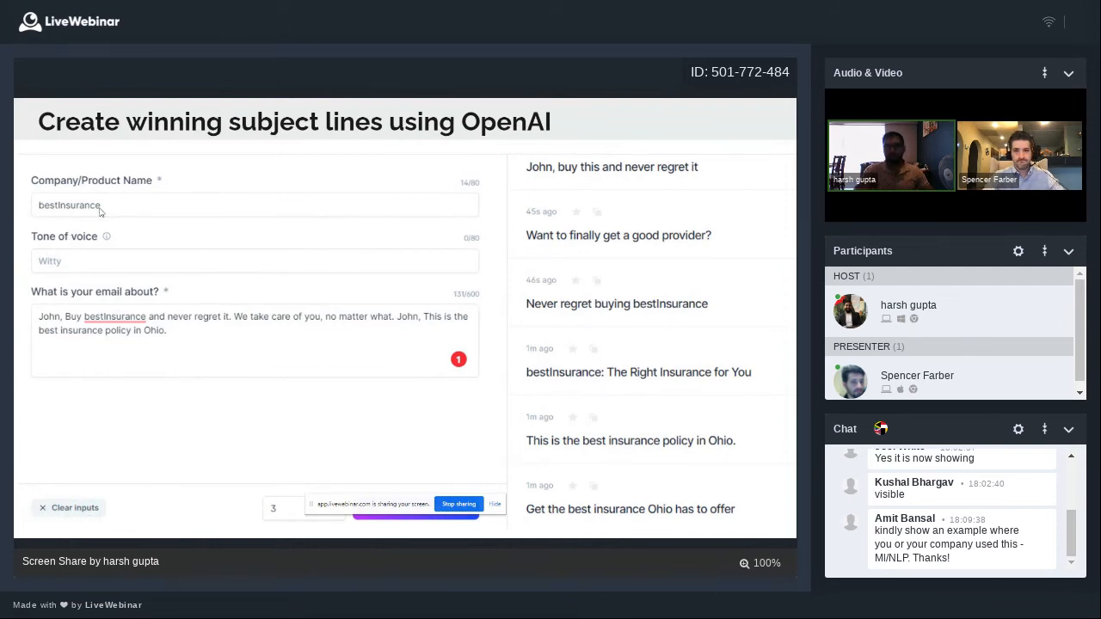
mouse_move(82, 206)
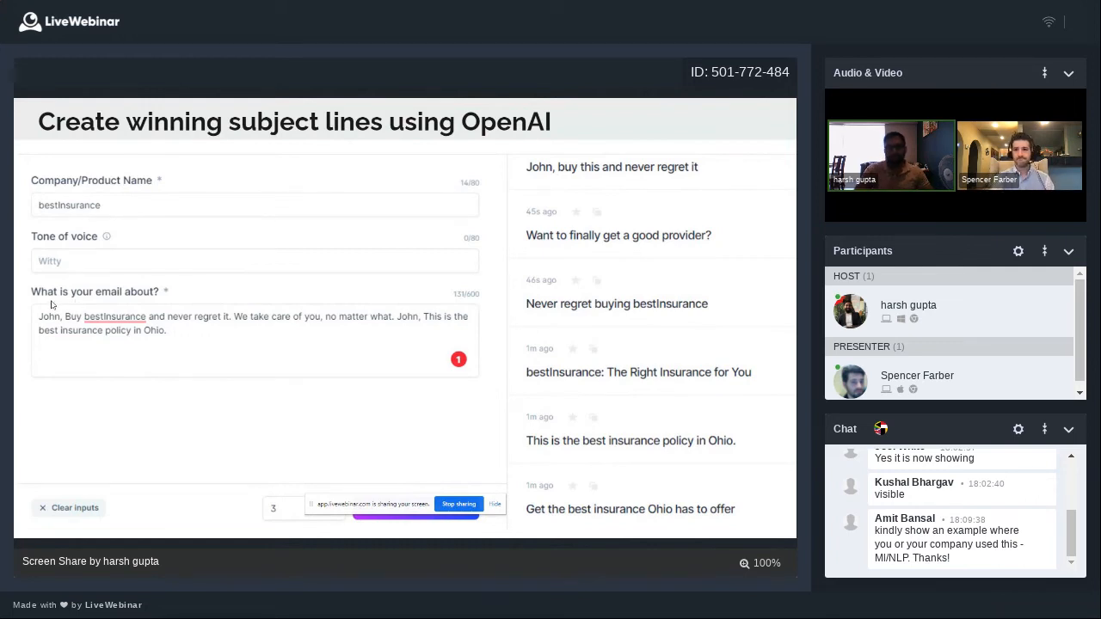
mouse_move(61, 324)
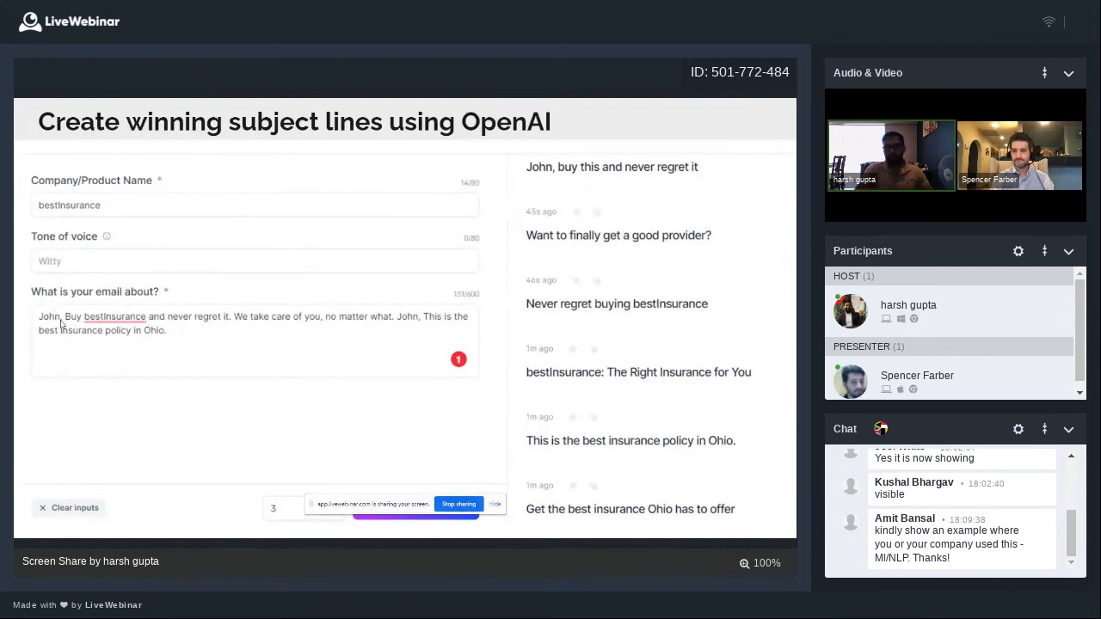
mouse_move(92, 336)
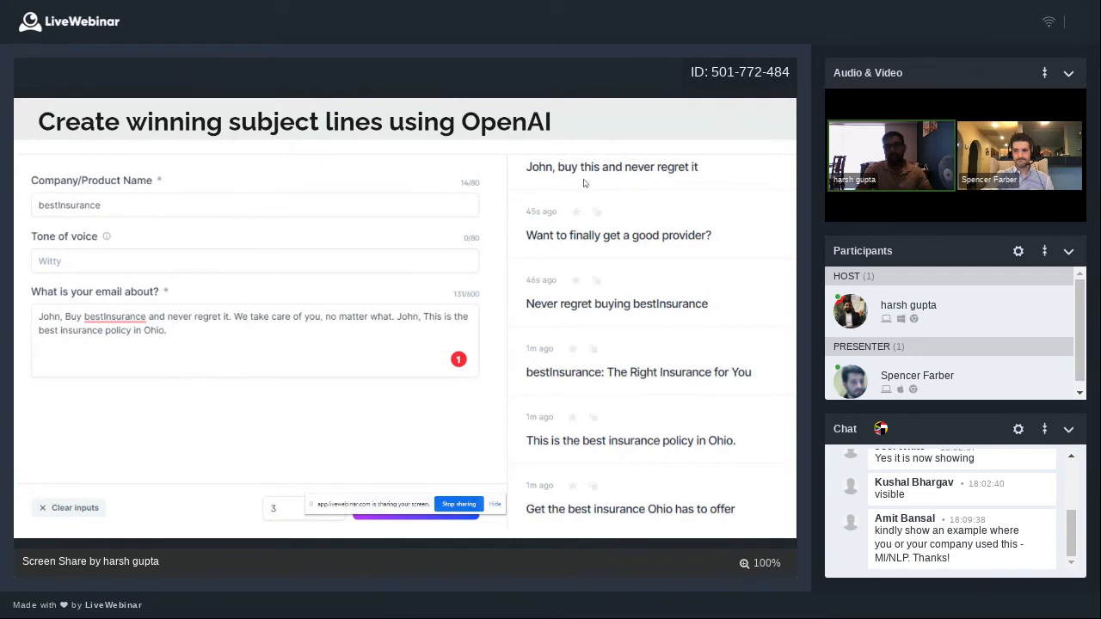
mouse_move(549, 195)
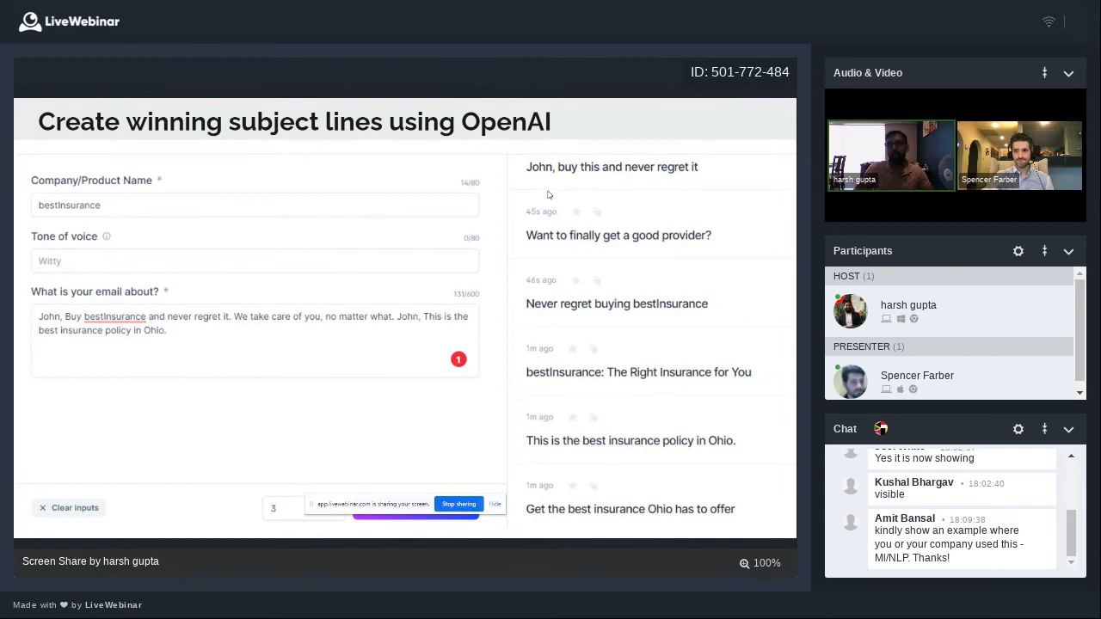
mouse_move(598, 243)
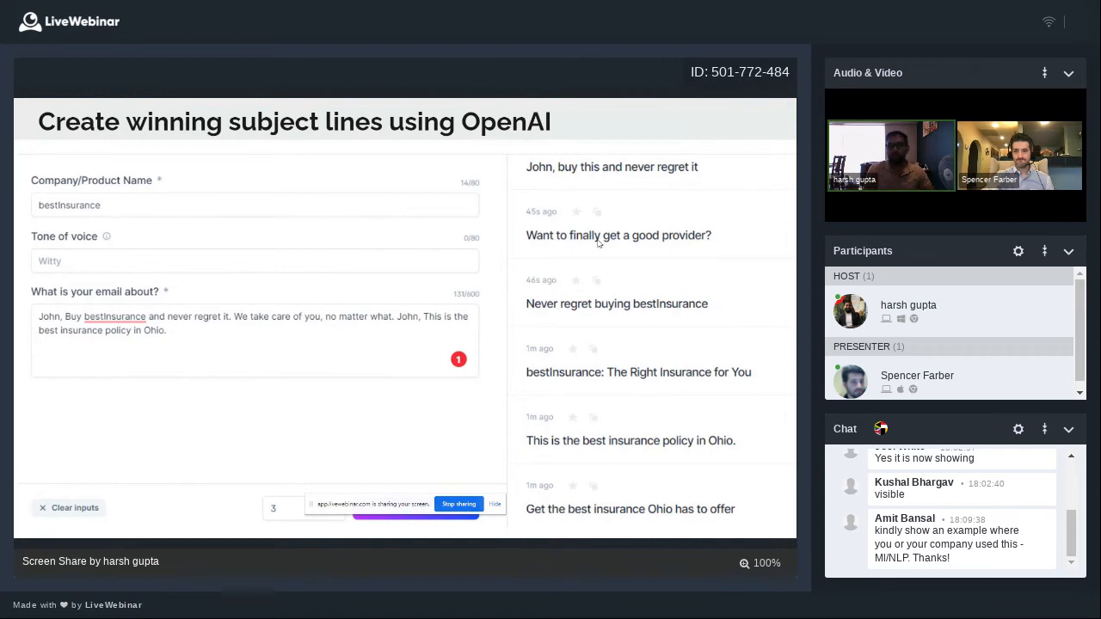
mouse_move(597, 298)
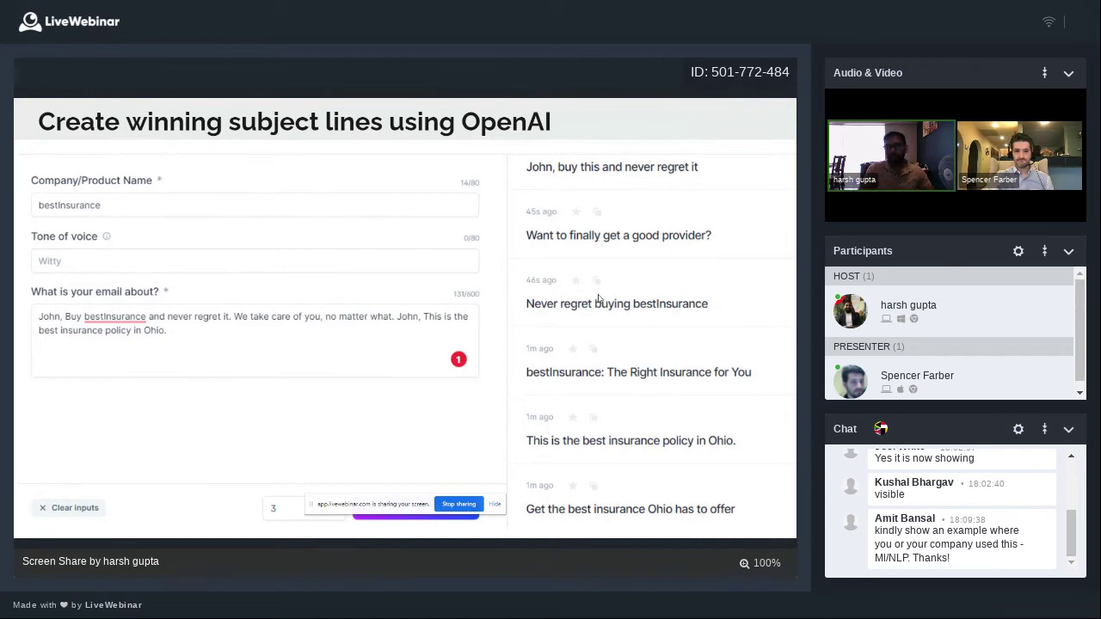
mouse_move(605, 406)
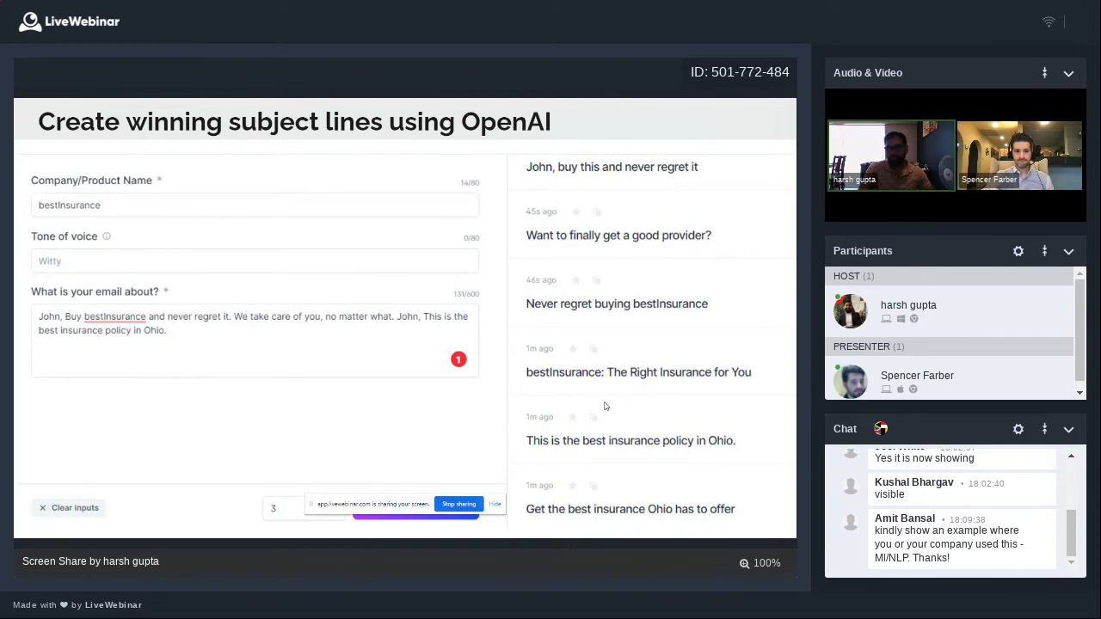
mouse_move(573, 467)
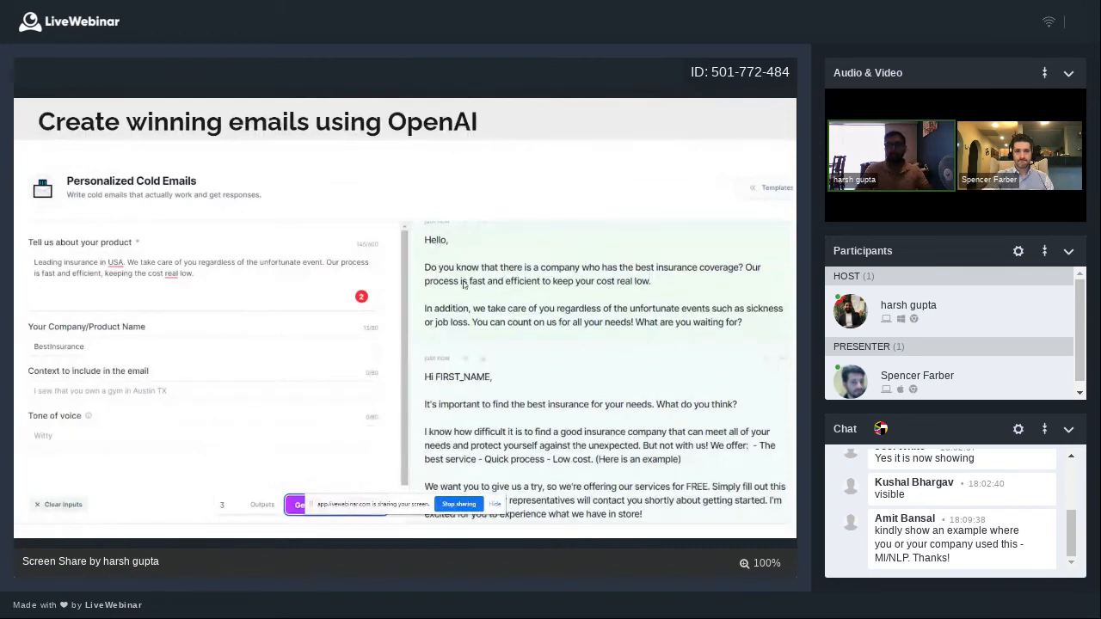
mouse_move(512, 286)
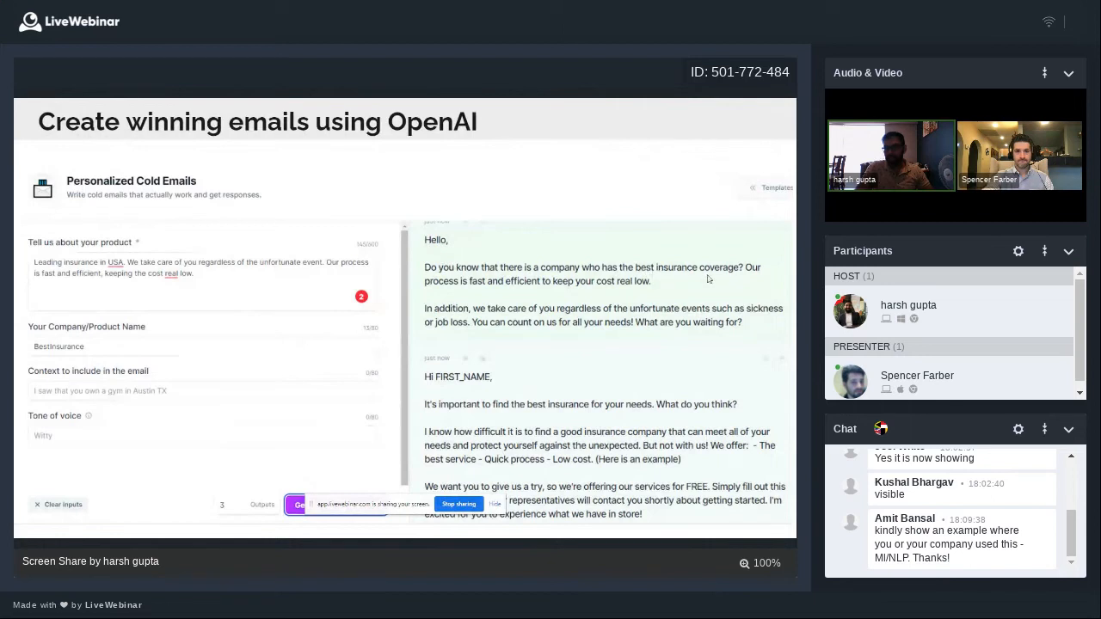
mouse_move(714, 287)
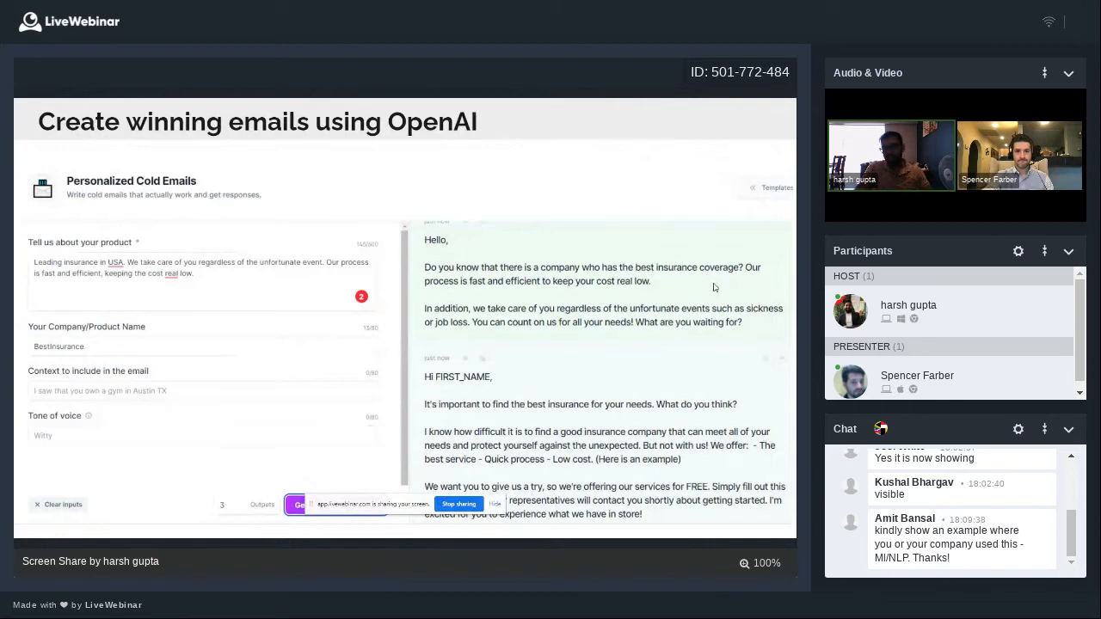
mouse_move(723, 347)
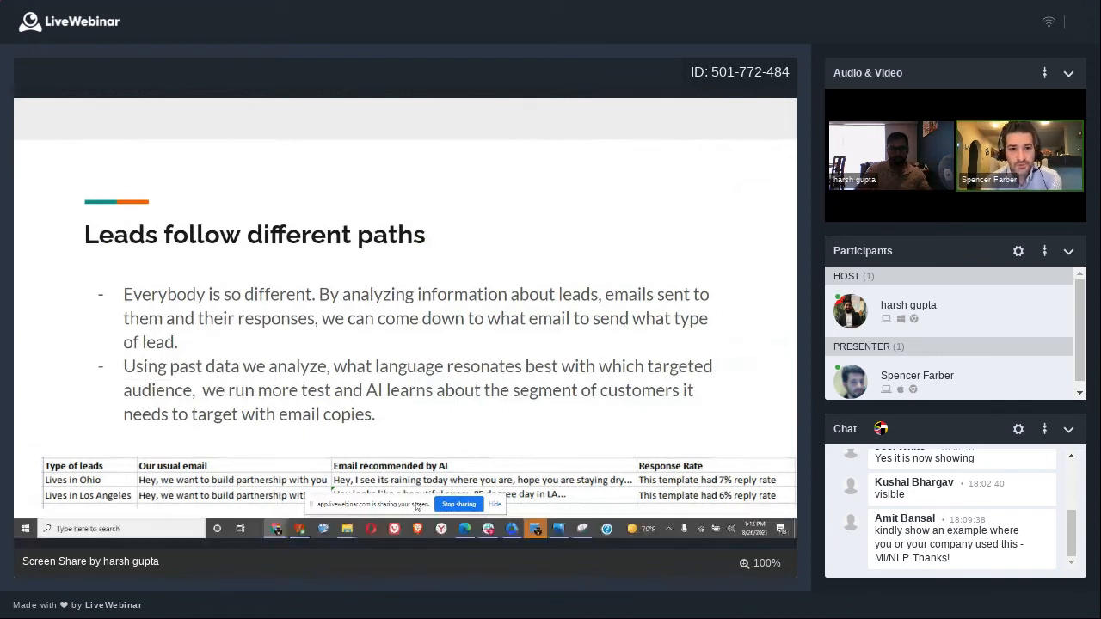
mouse_move(618, 249)
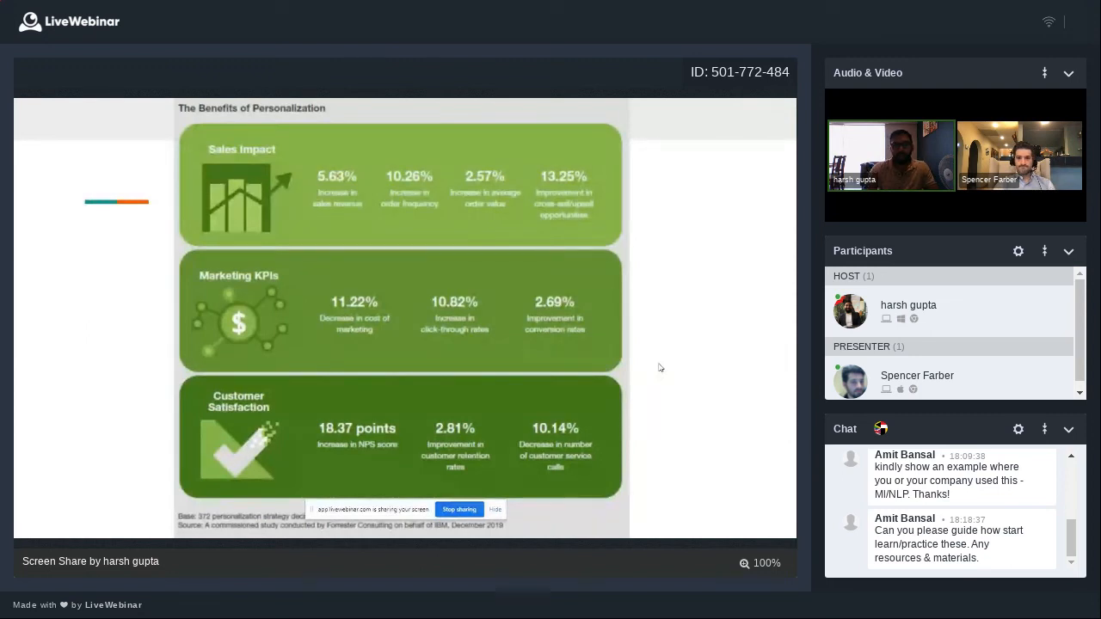
mouse_move(711, 497)
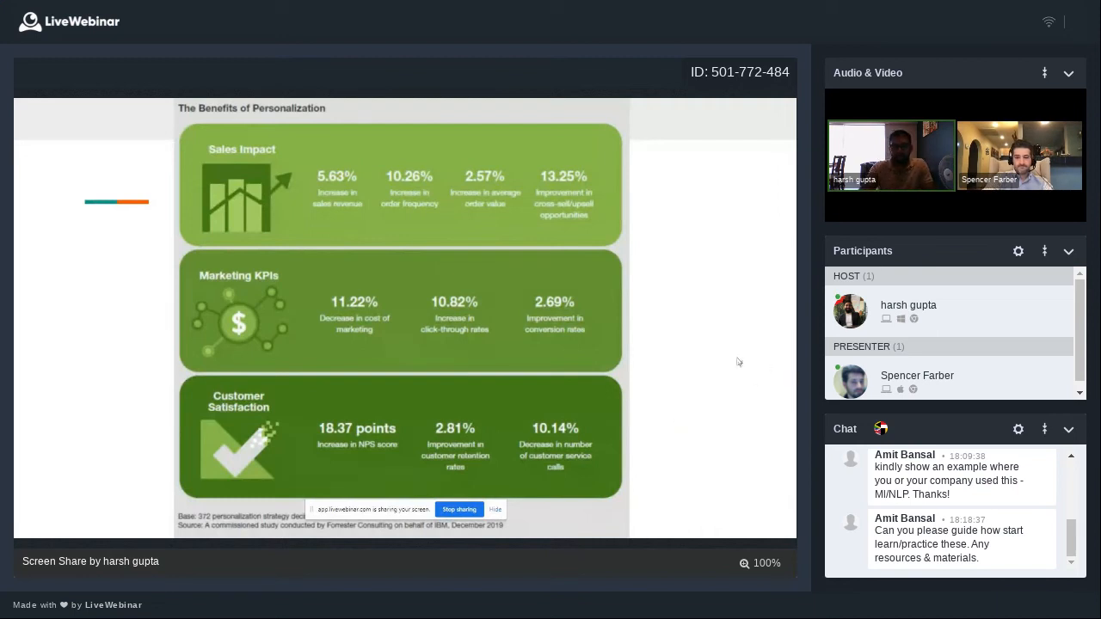
mouse_move(516, 403)
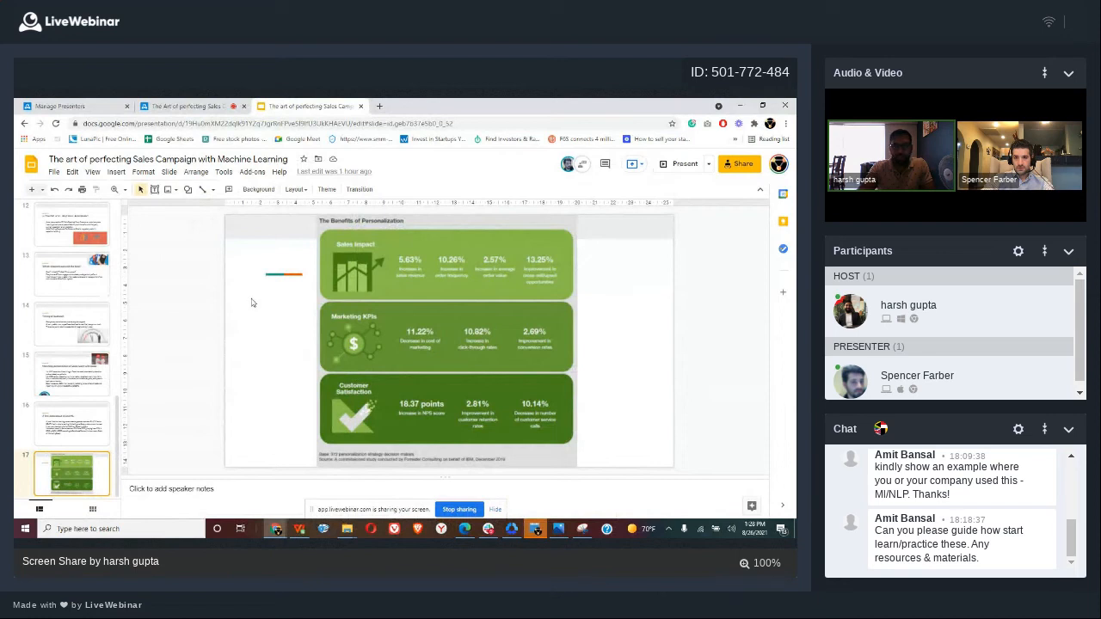
mouse_move(129, 312)
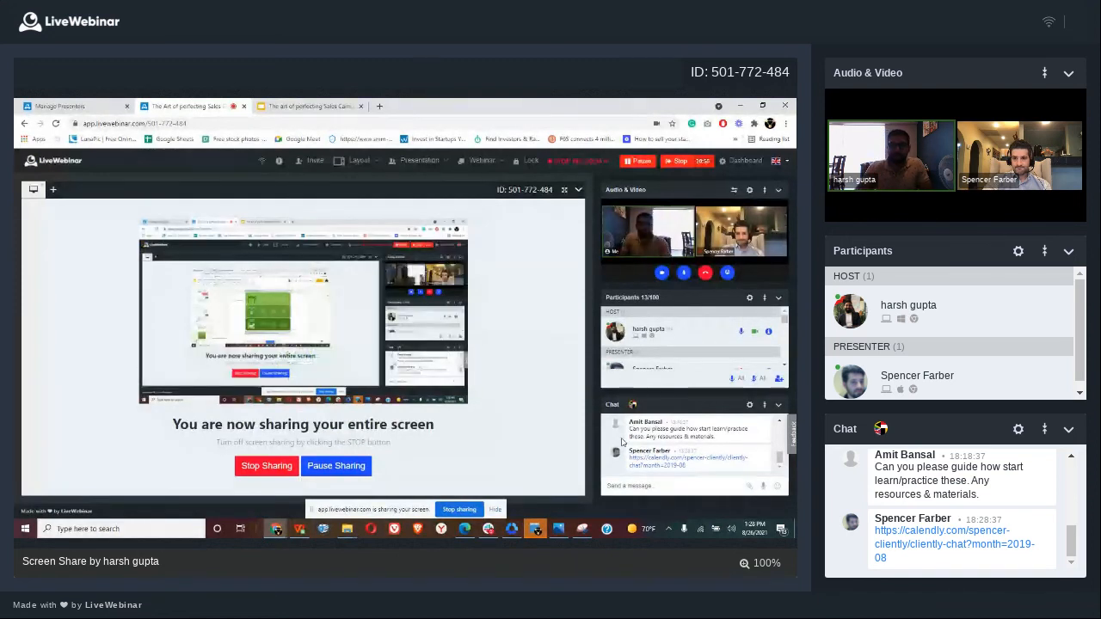
Stop sharing the screen so the stage shows no shared items, leaving the Calendly link in chat.
click(265, 465)
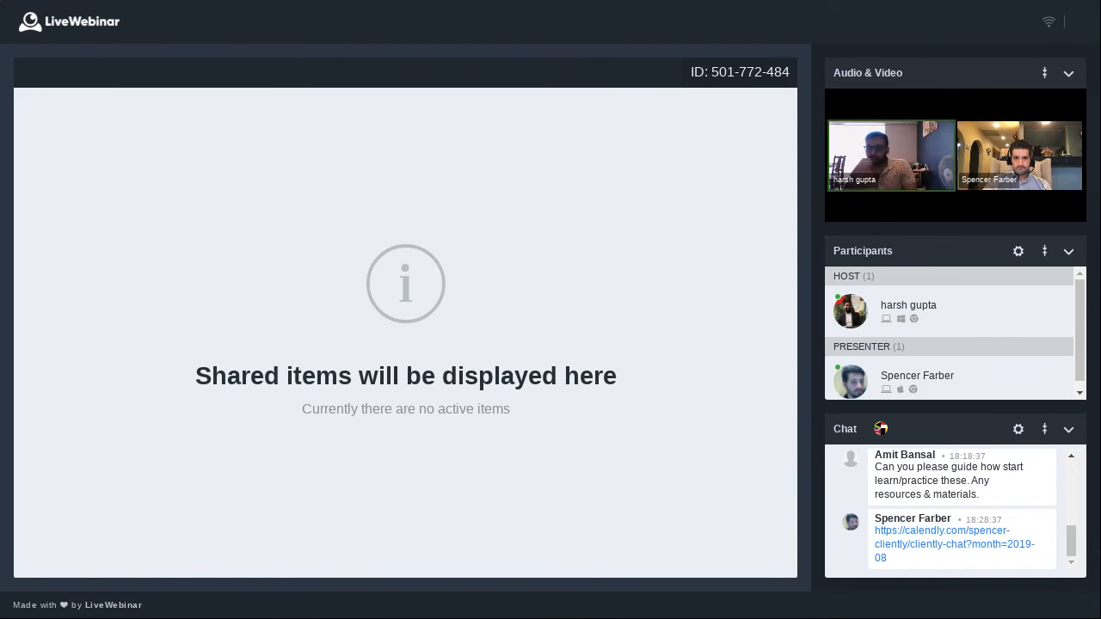
Scroll the Chat panel down to see the attendee's 'Thank you' after the scheduling link.
scroll(down, 3)
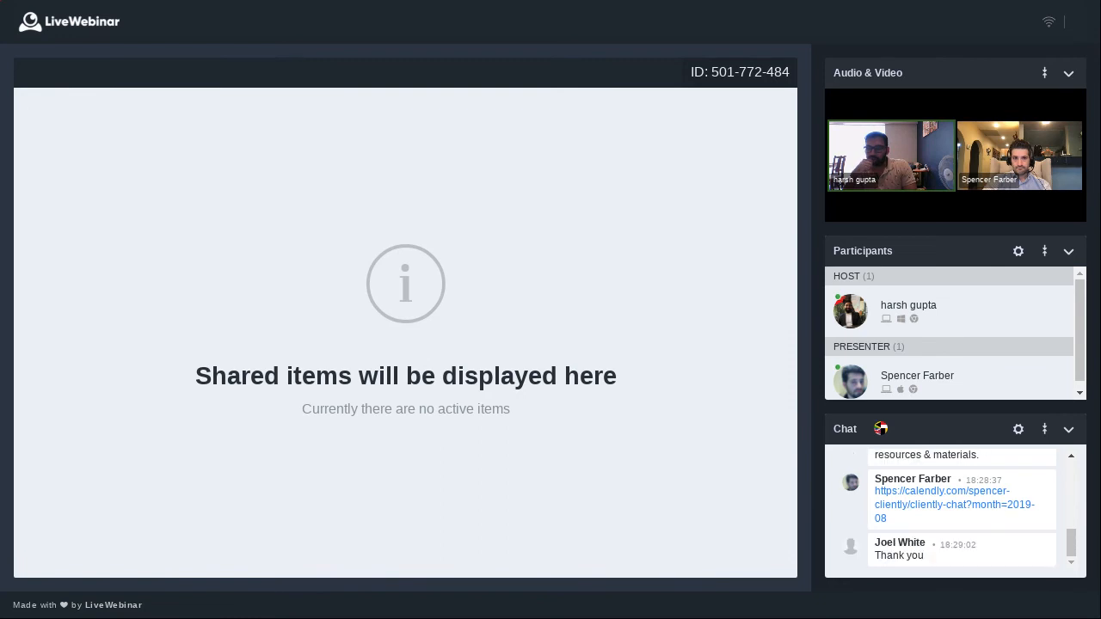